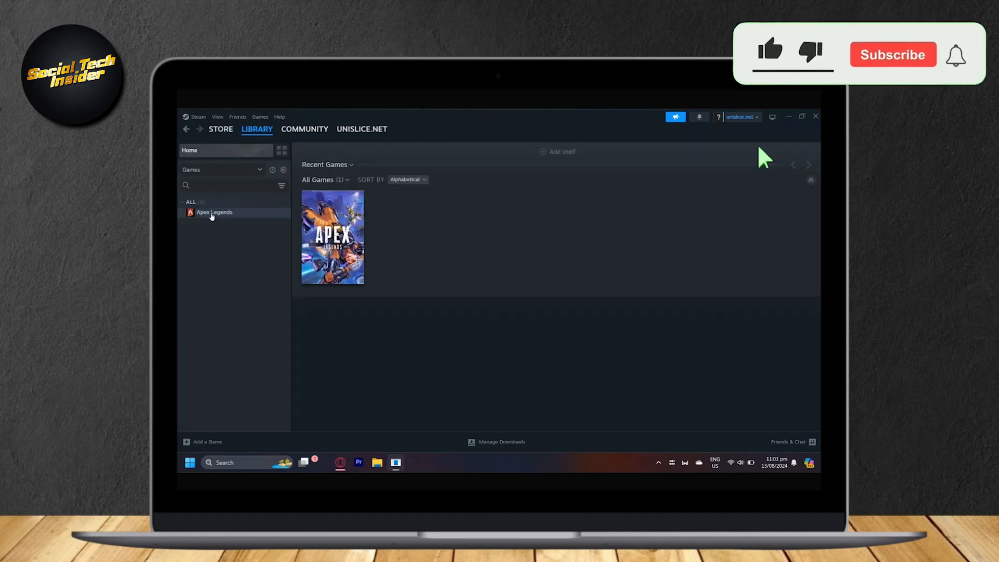
# Open the Steam store and browse around before returning to the library.
pyautogui.click(220, 128)
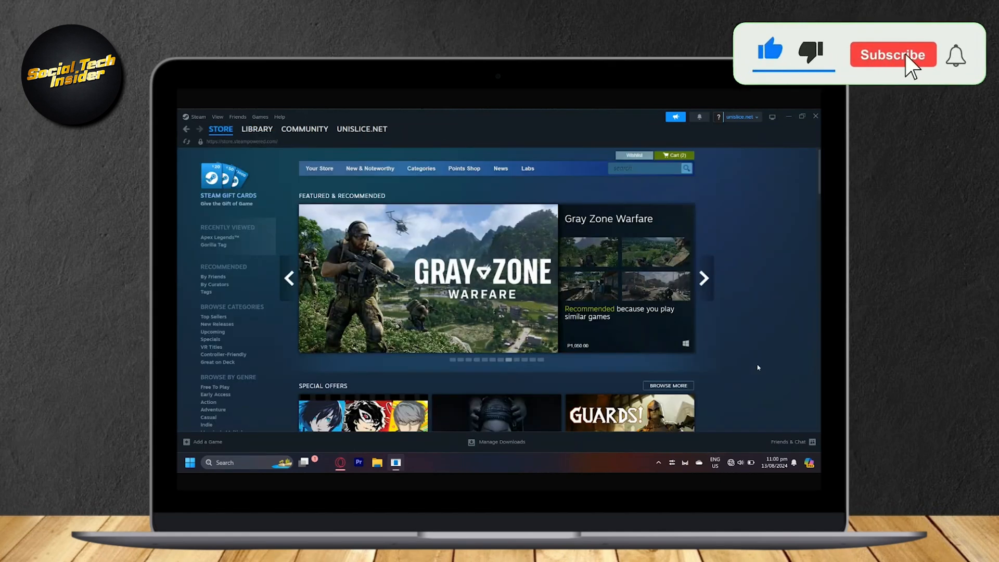
pyautogui.click(892, 54)
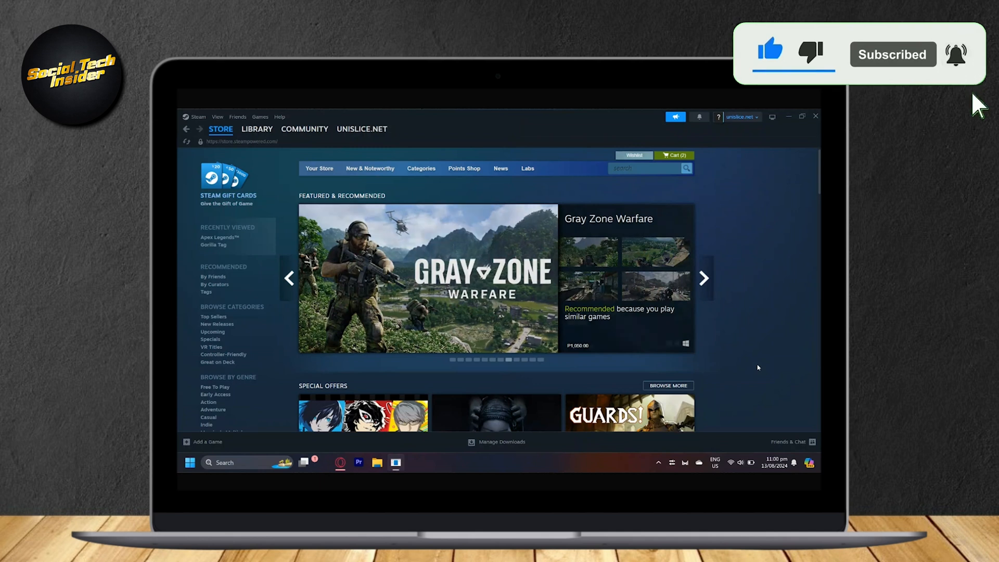
pyautogui.click(703, 278)
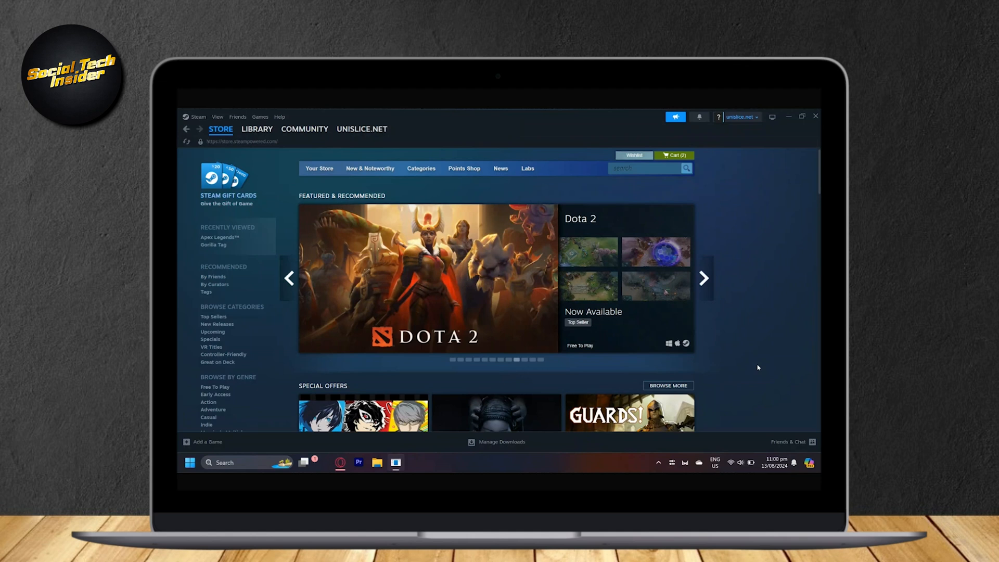
pyautogui.click(704, 278)
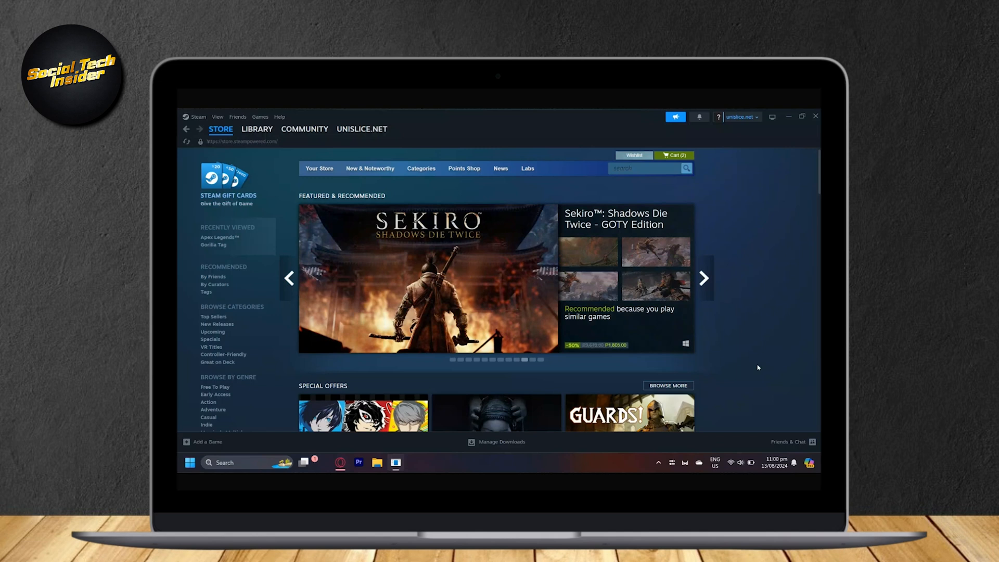
pyautogui.click(703, 278)
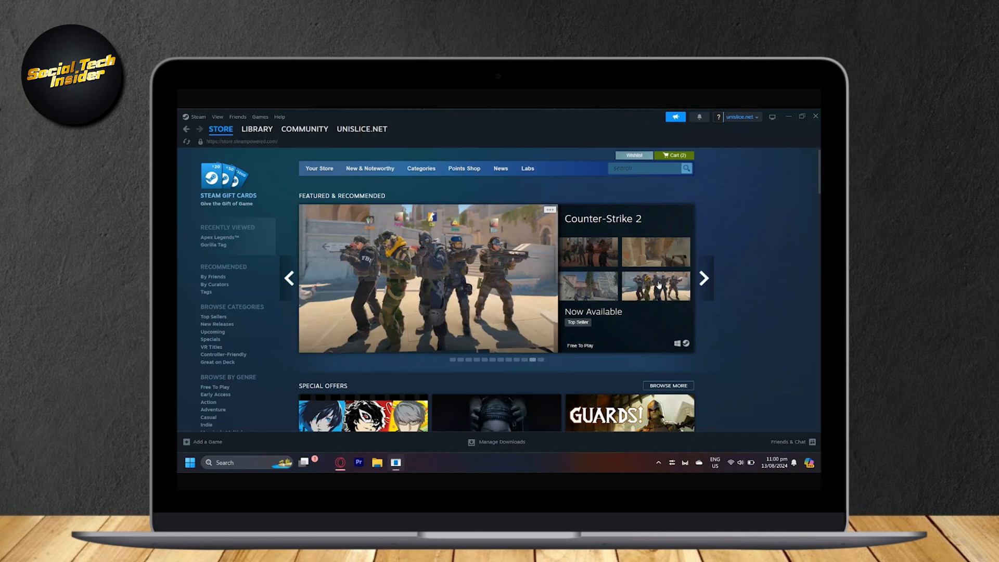
pyautogui.click(256, 128)
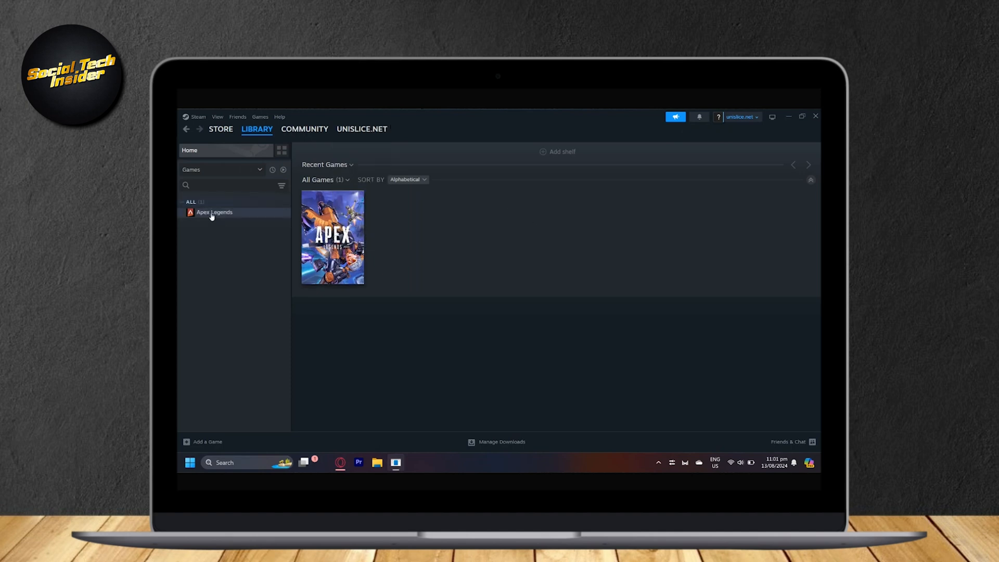
# Open Apex Legends' library page, showing it uninstalled and needing about 68.56 GB.
pyautogui.click(214, 212)
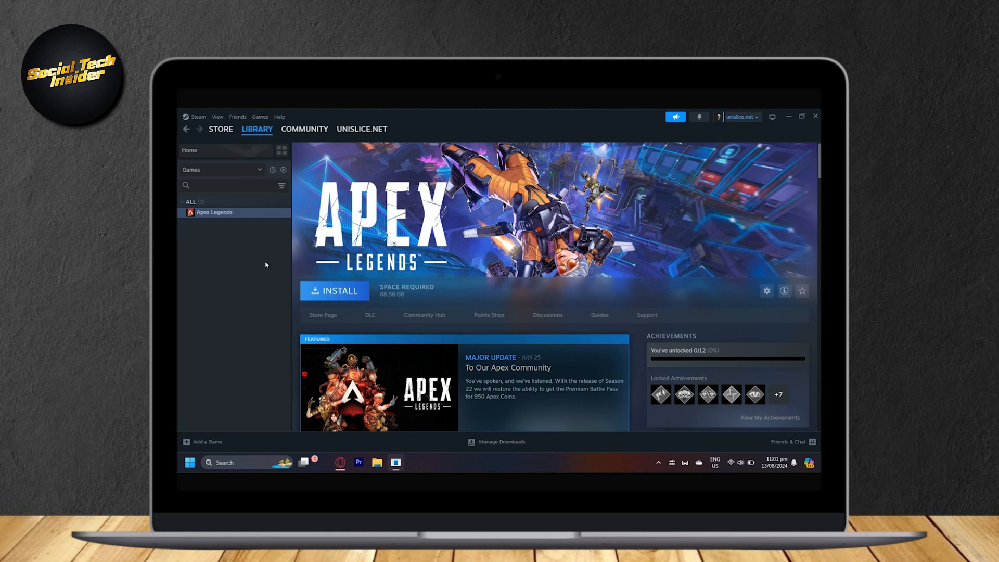
pyautogui.moveTo(333, 270)
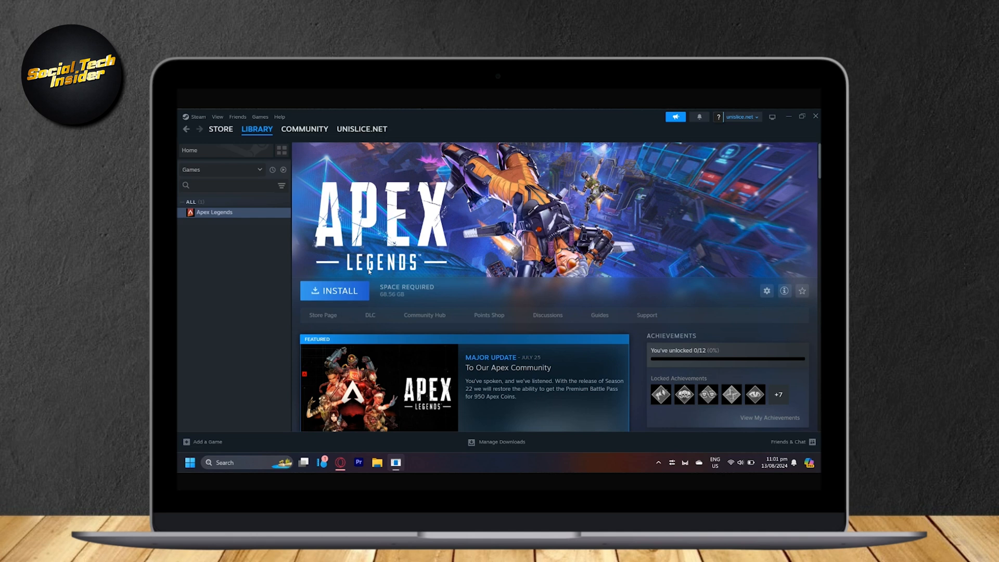
pyautogui.moveTo(687, 161)
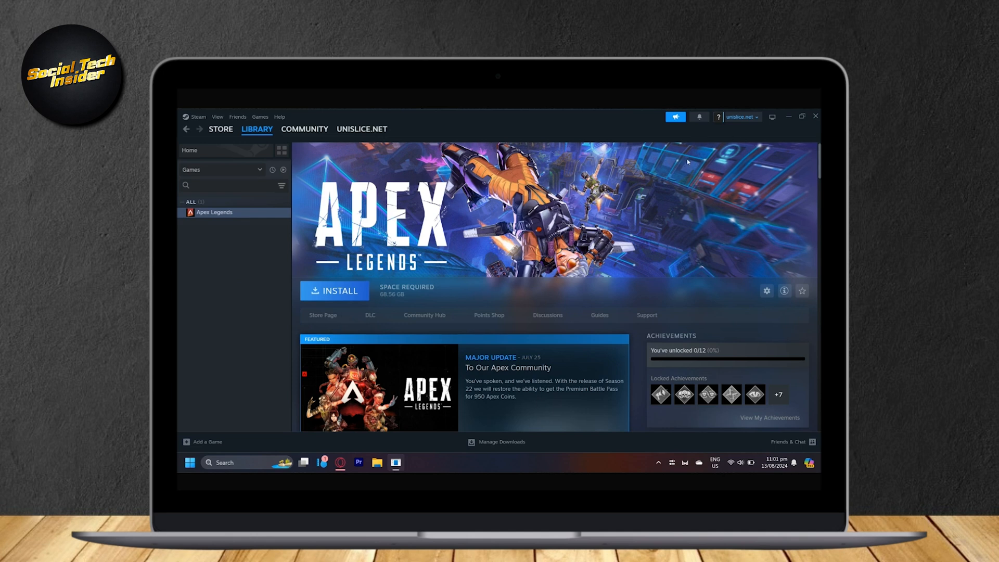
pyautogui.moveTo(720, 214)
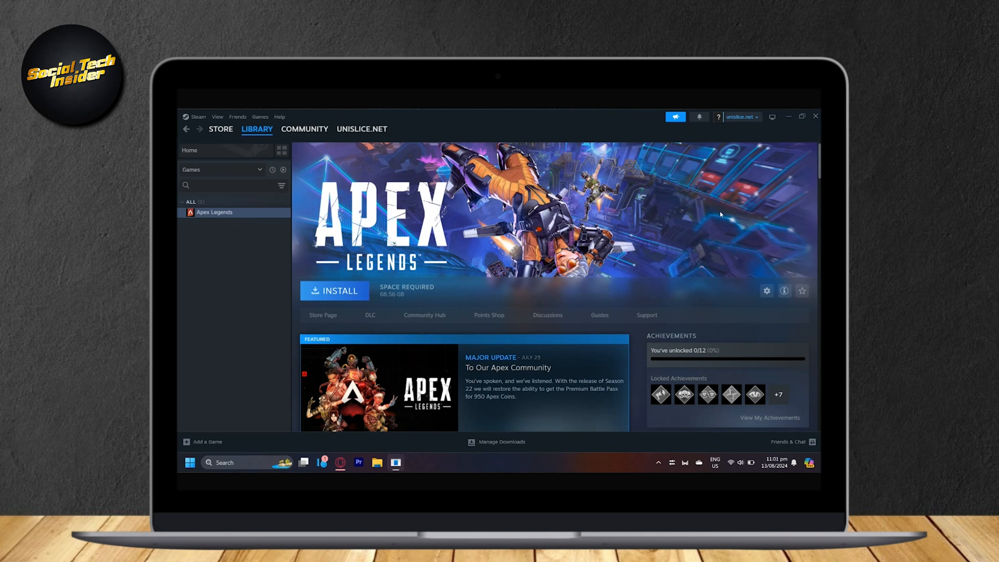
pyautogui.moveTo(224, 403)
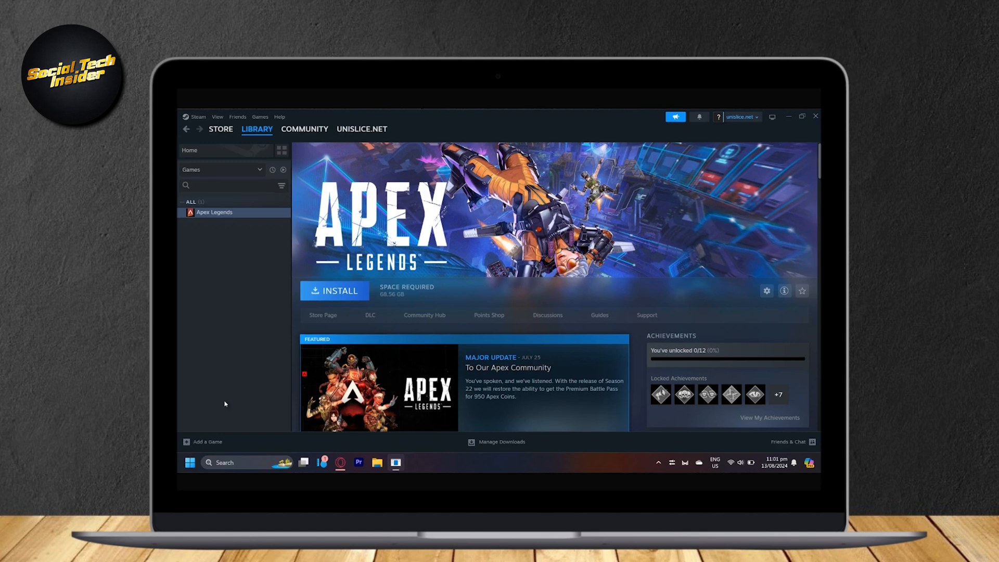
pyautogui.moveTo(195, 253)
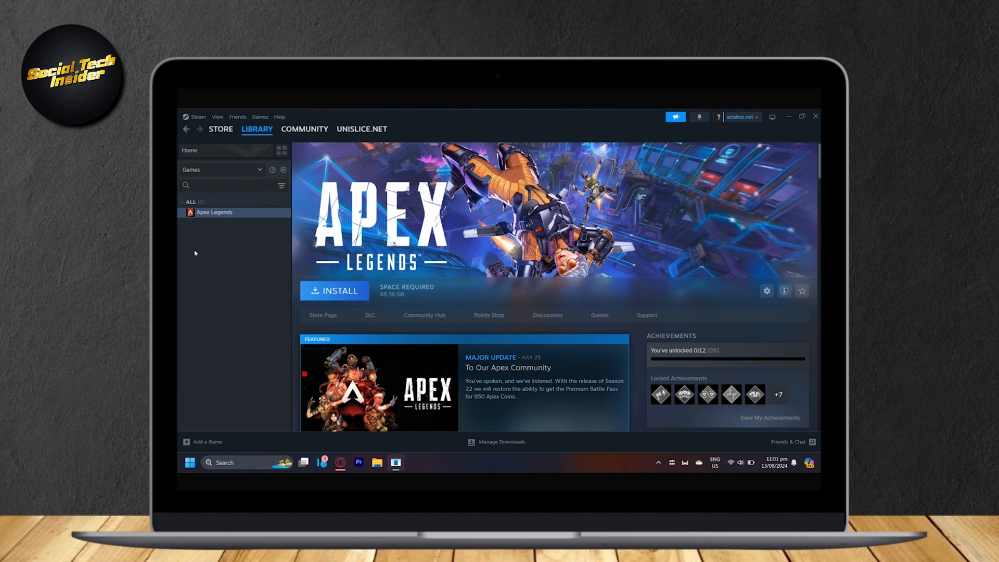
pyautogui.moveTo(301, 241)
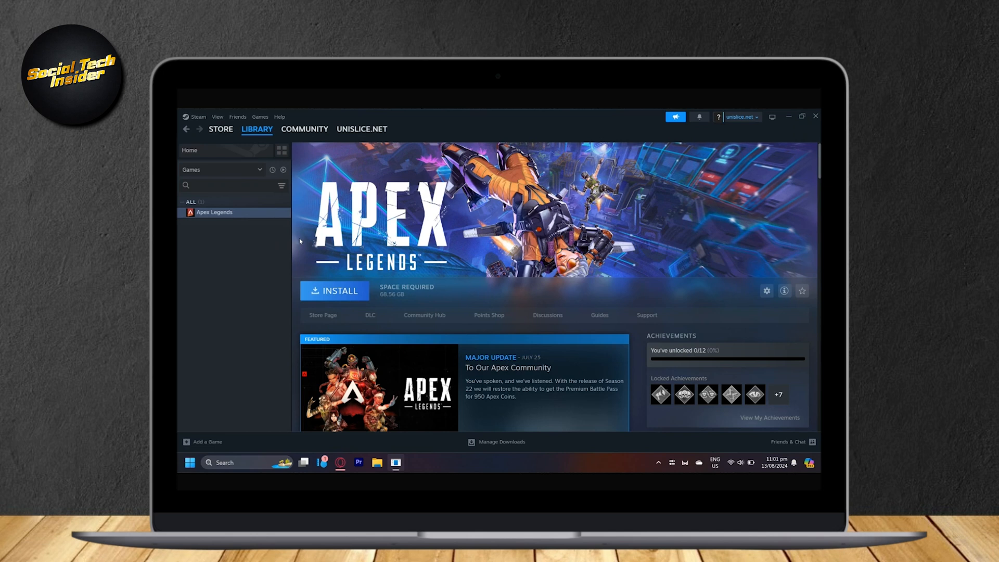
pyautogui.moveTo(247, 235)
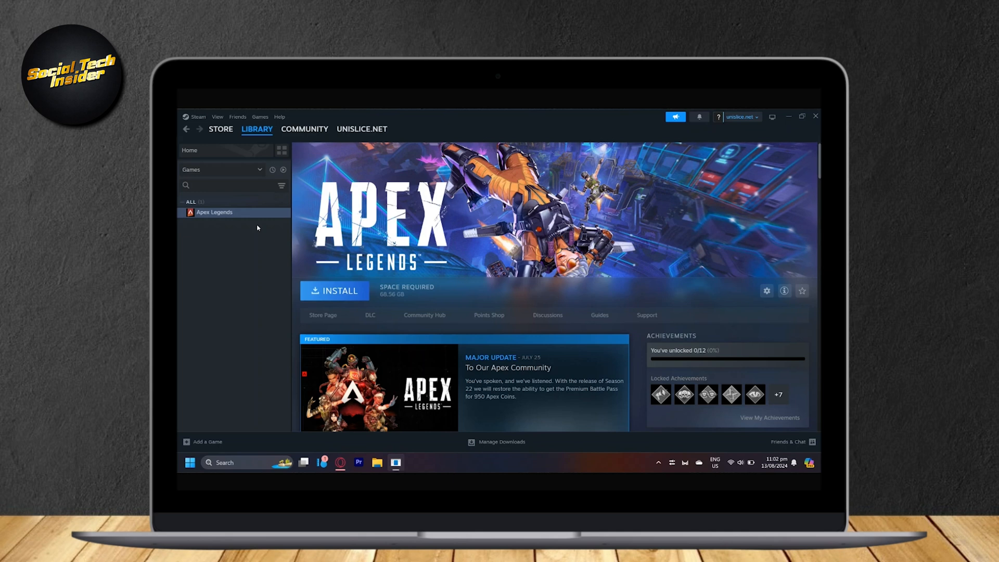
pyautogui.moveTo(224, 224)
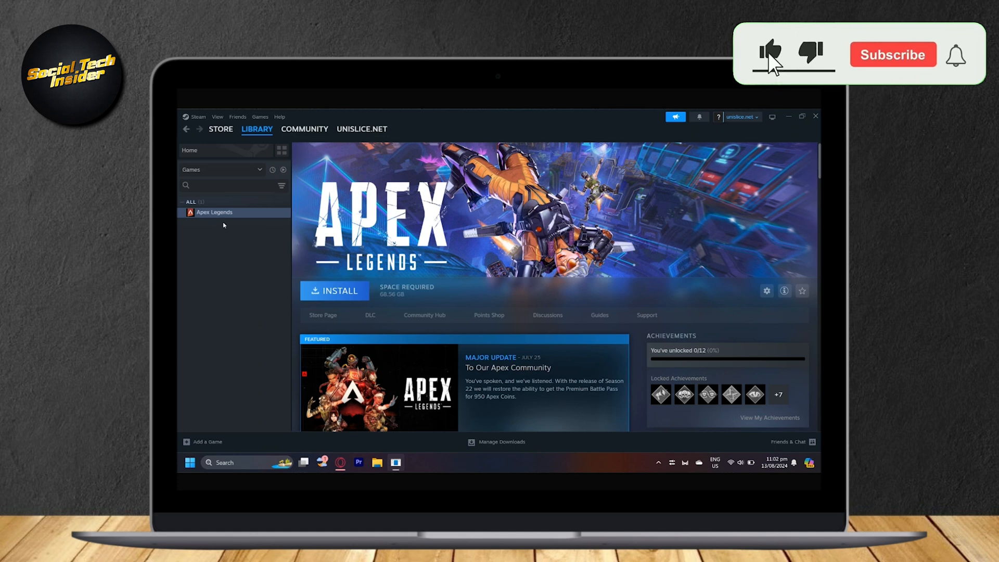
pyautogui.click(893, 54)
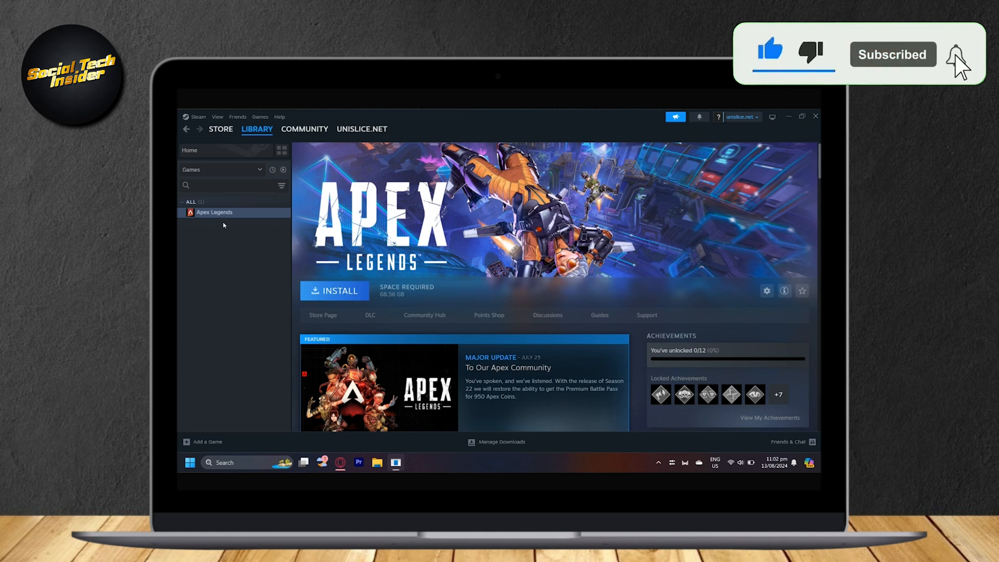
pyautogui.click(955, 54)
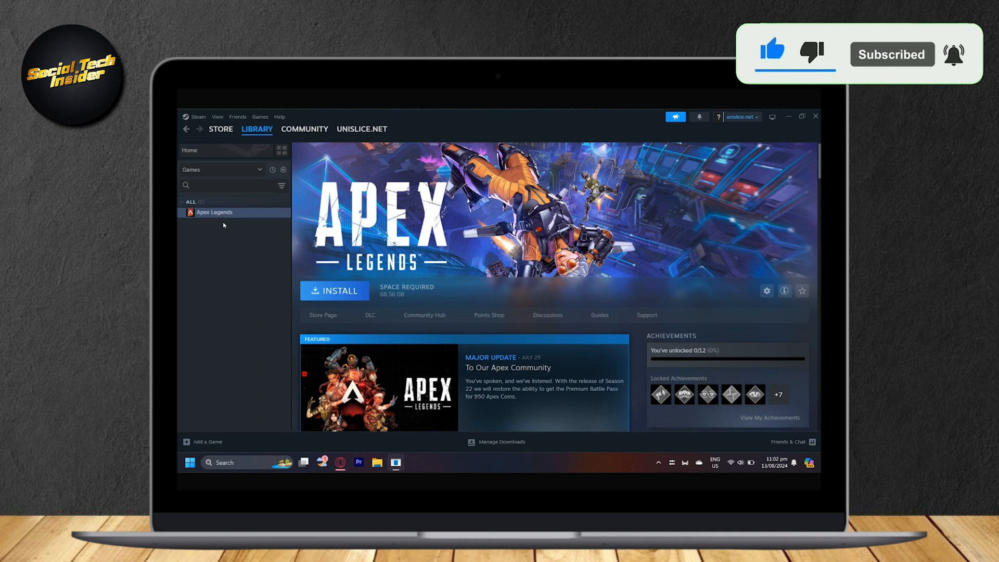